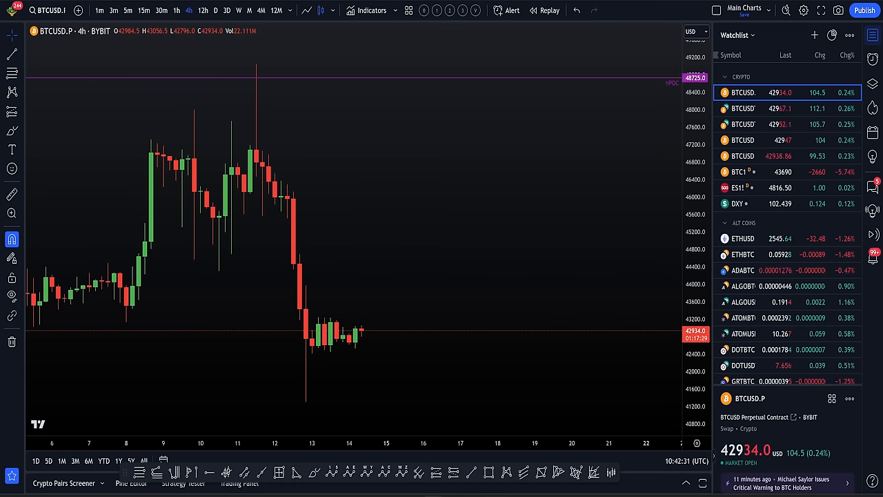
mouse_move(253, 85)
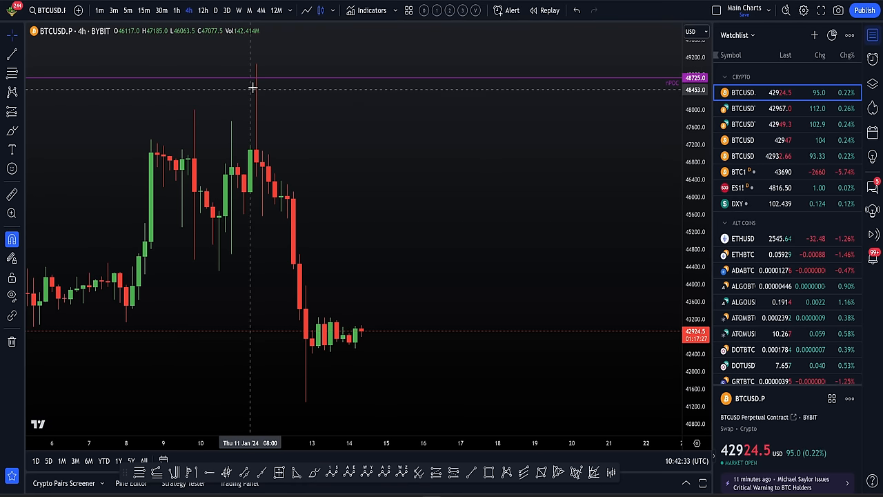
mouse_move(257, 74)
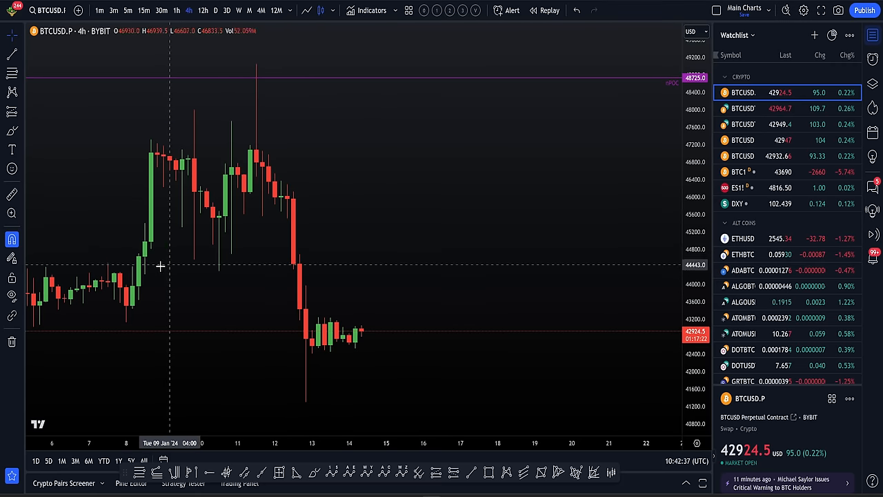
mouse_move(184, 161)
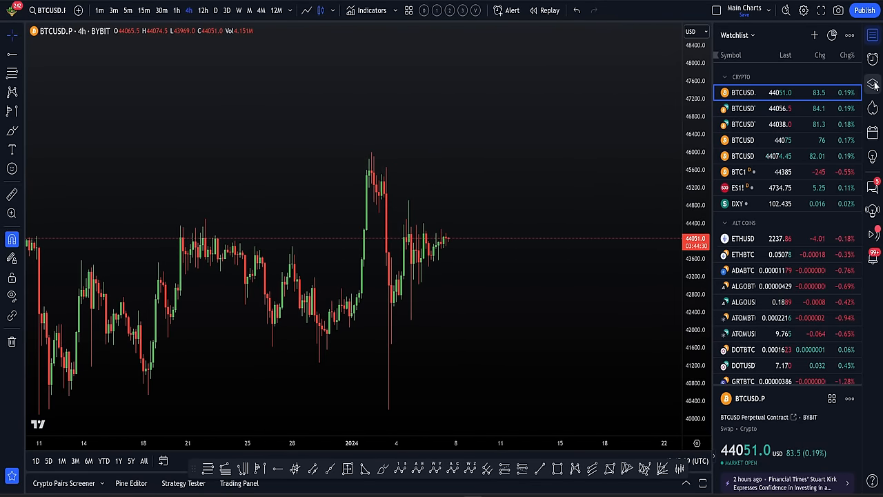
Step: Unhide the nPOCs group in the Object Tree to show levels 48,725 to 38,850
left_click(872, 84)
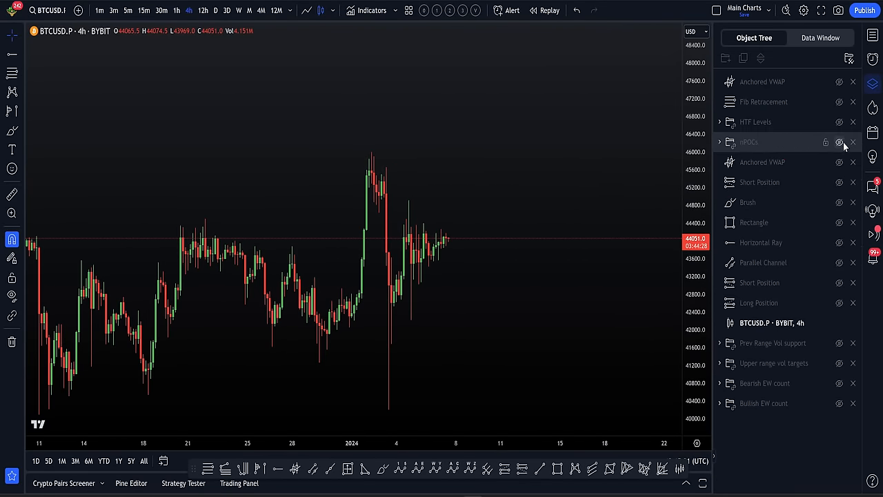
left_click(839, 142)
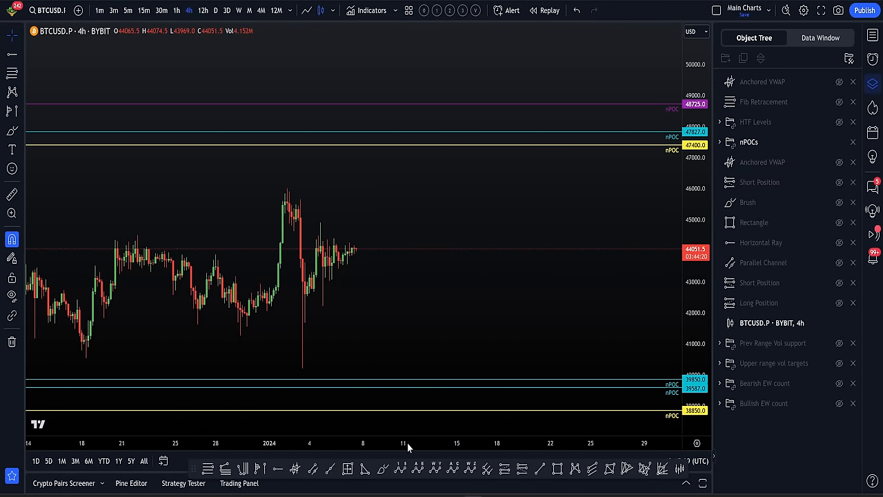
mouse_move(444, 238)
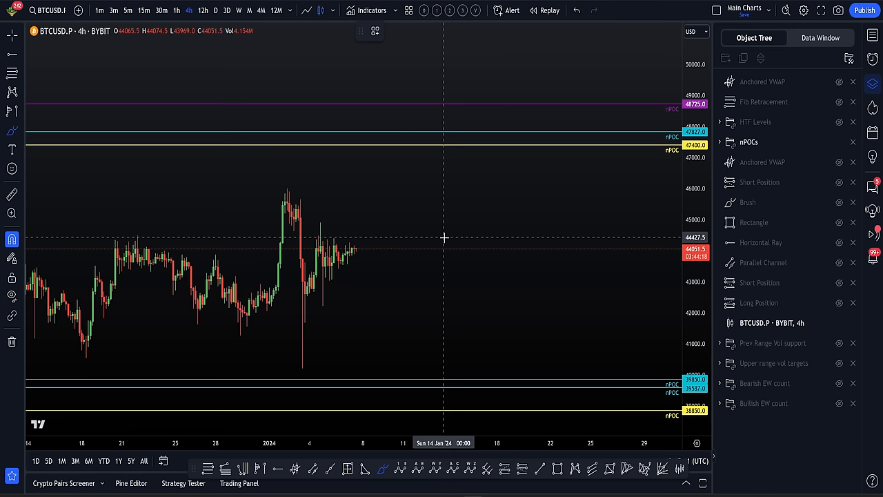
mouse_move(395, 246)
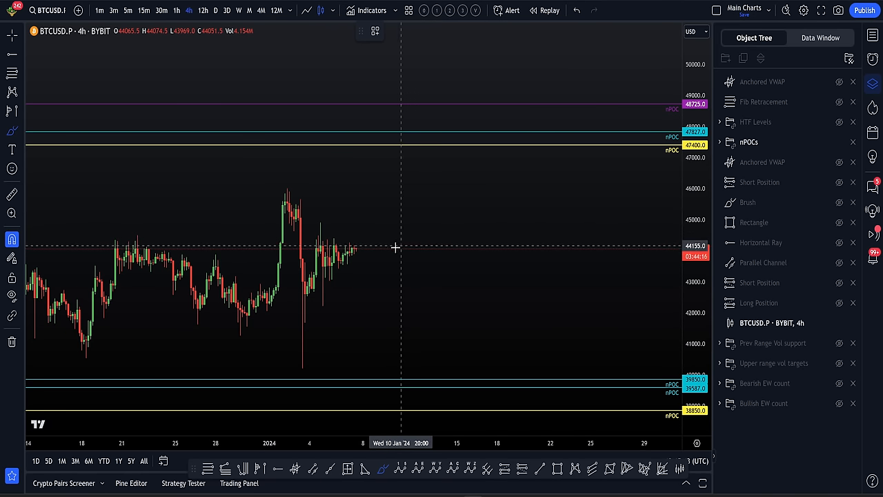
mouse_move(367, 248)
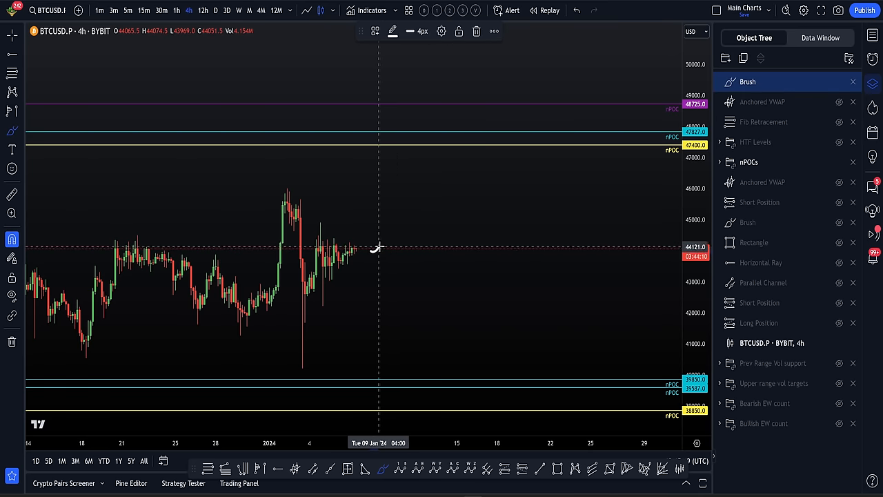
left_click_drag(372, 252, 421, 141)
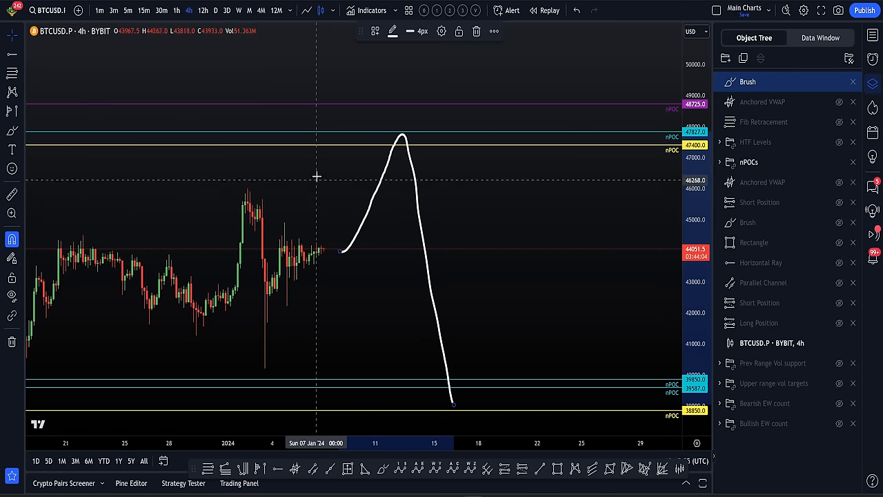
mouse_move(387, 113)
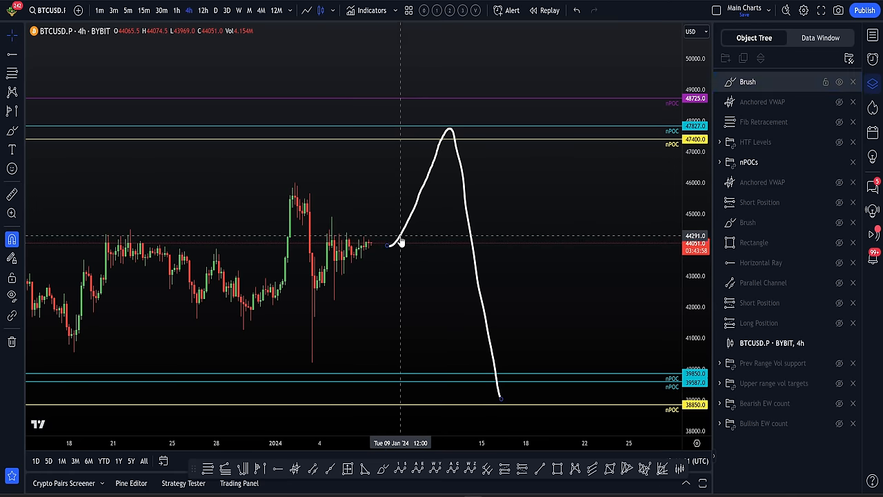
left_click(852, 82)
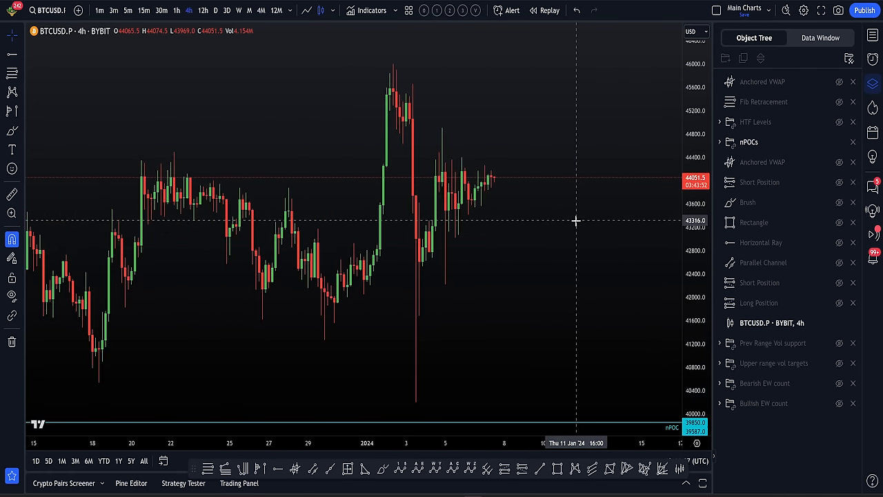
Step: Rescale the price axis to bring the upper nPOC levels into view
left_click_drag(576, 221, 558, 235)
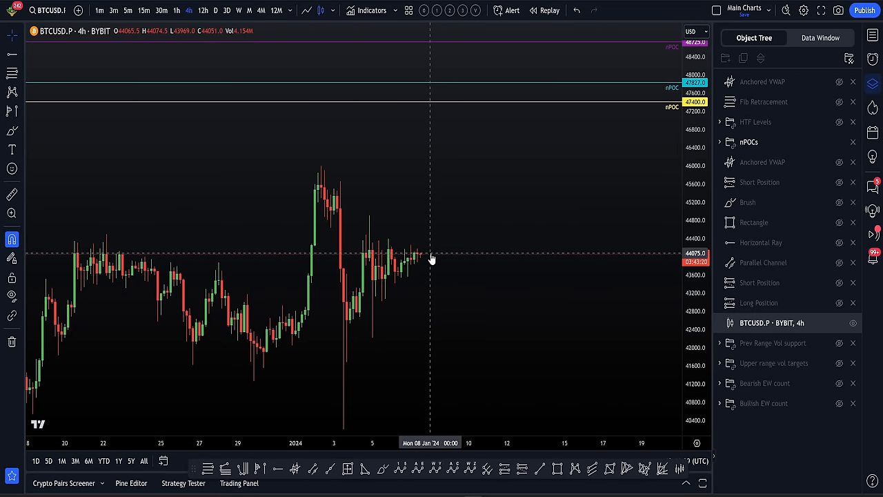
mouse_move(441, 125)
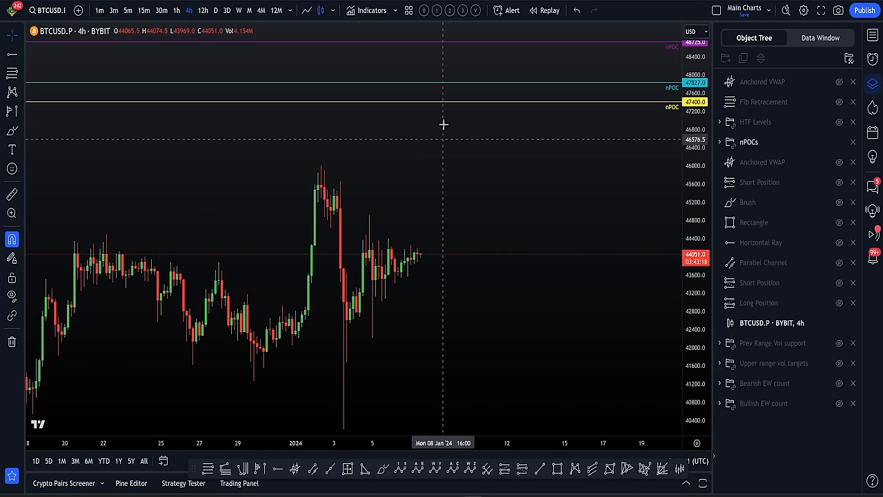
mouse_move(471, 164)
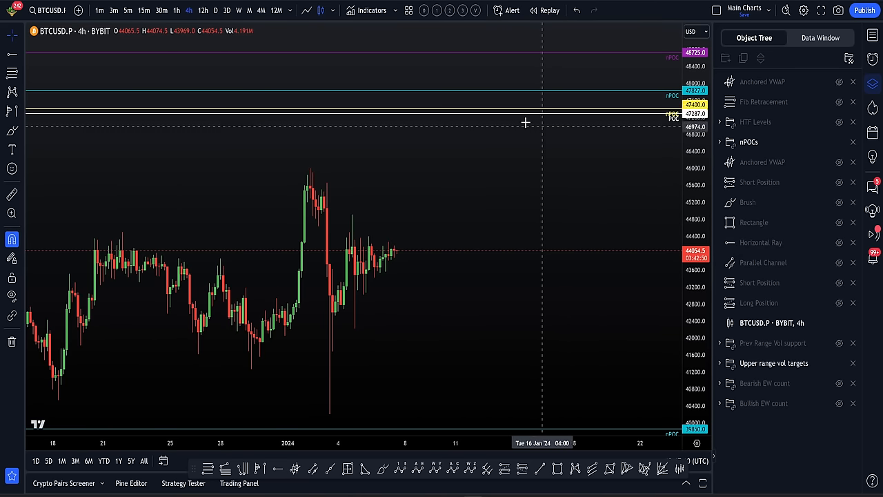
mouse_move(549, 129)
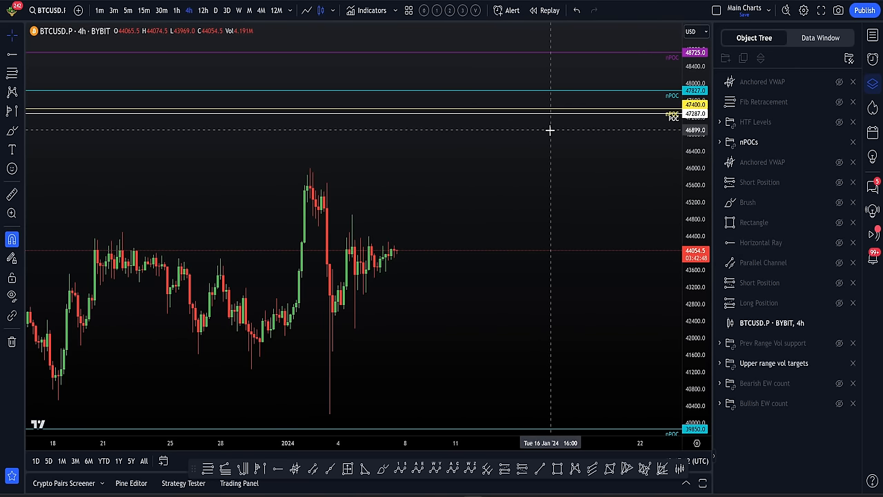
mouse_move(581, 110)
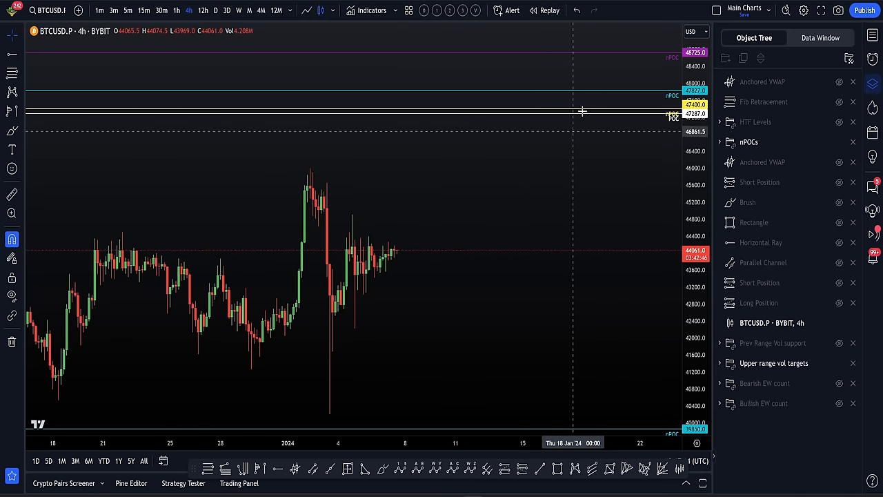
mouse_move(491, 208)
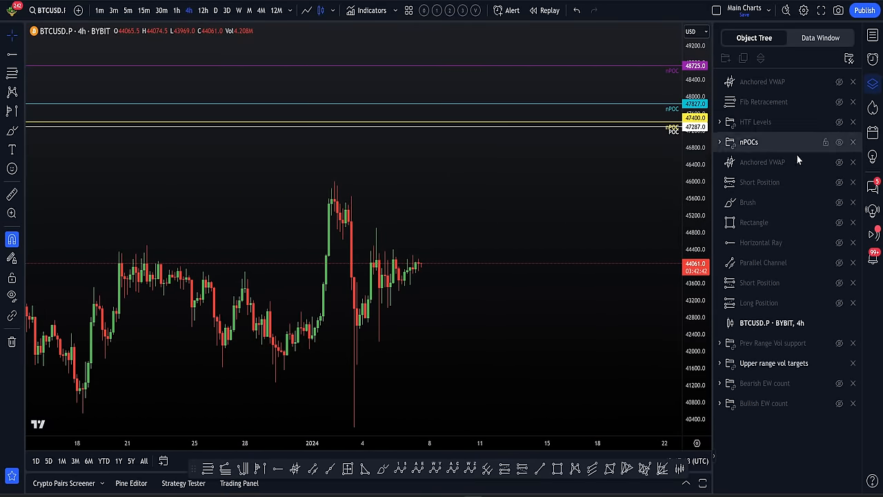
mouse_move(694, 441)
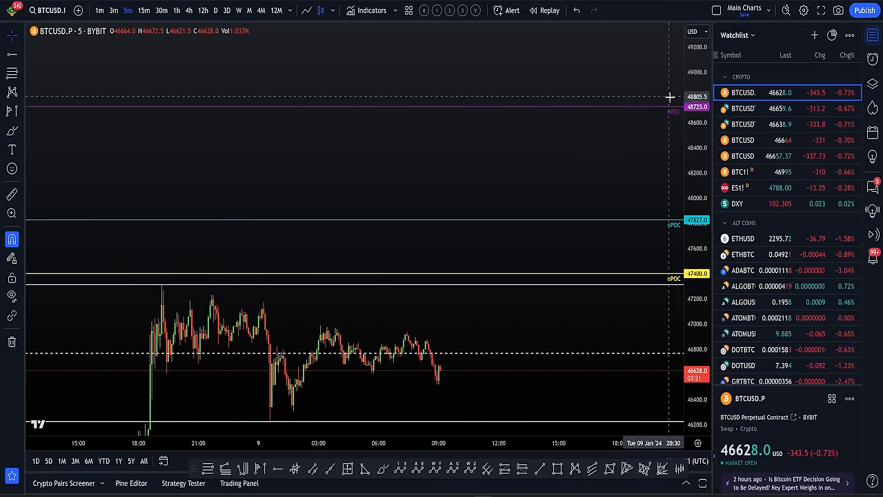
mouse_move(665, 116)
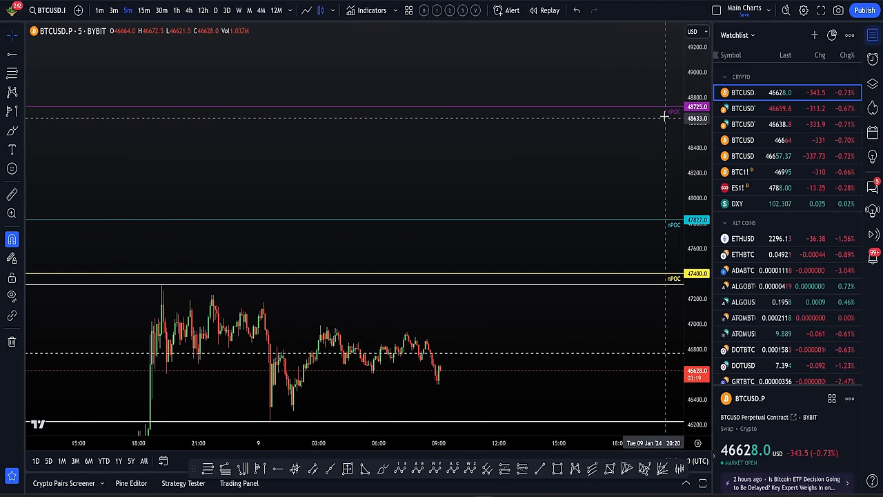
mouse_move(656, 122)
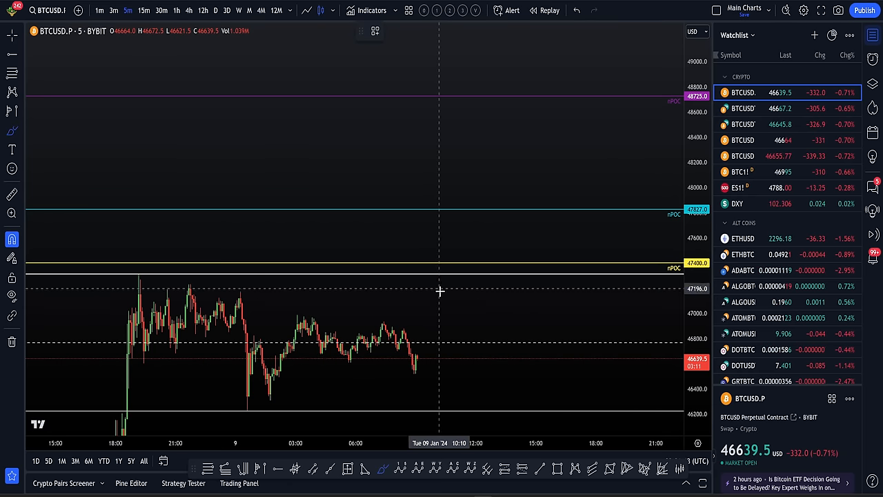
Step: Brush a projected price path rising toward the 47,400 nPOC
left_click_drag(441, 295, 519, 90)
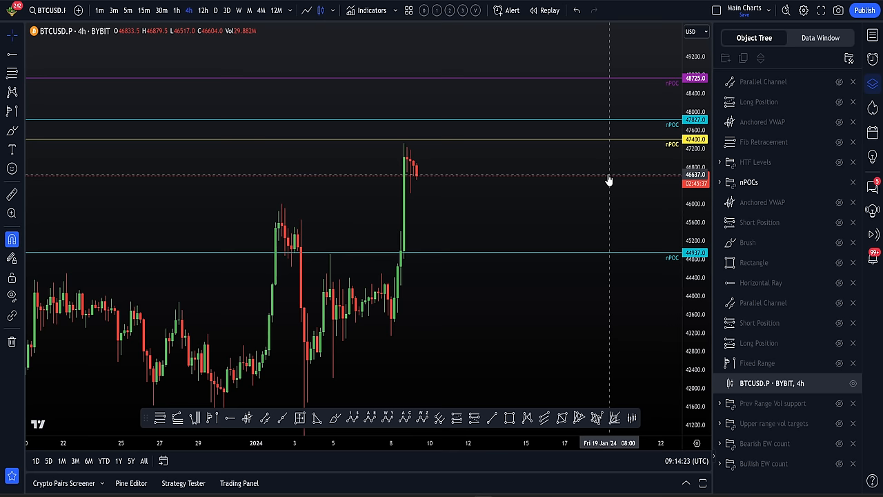
mouse_move(563, 196)
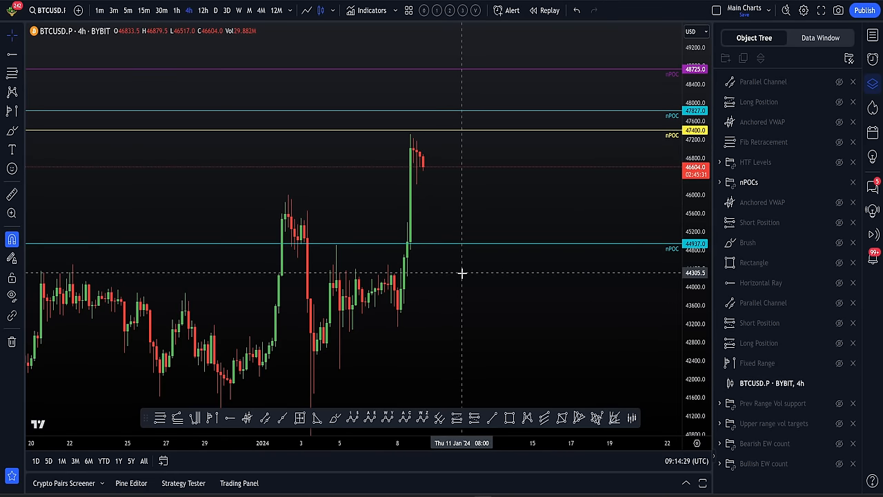
mouse_move(432, 169)
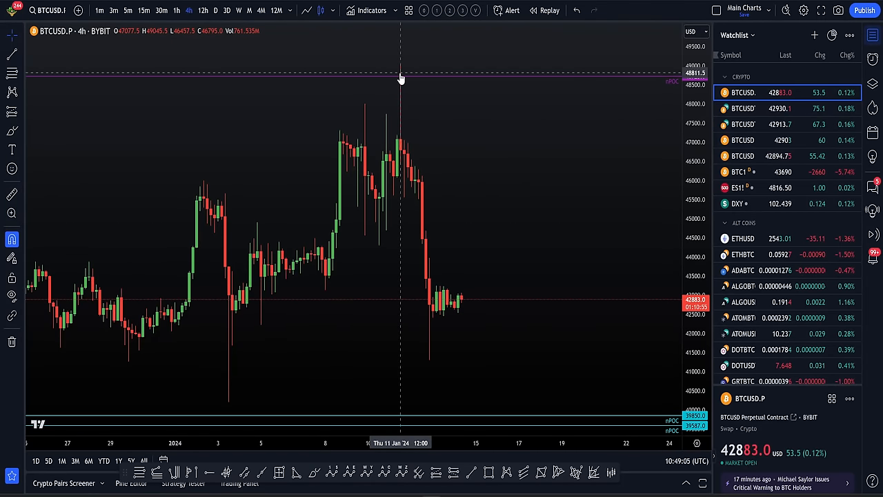
Step: Switch to Discord to view the coach's trade calls channel
left_click(160, 11)
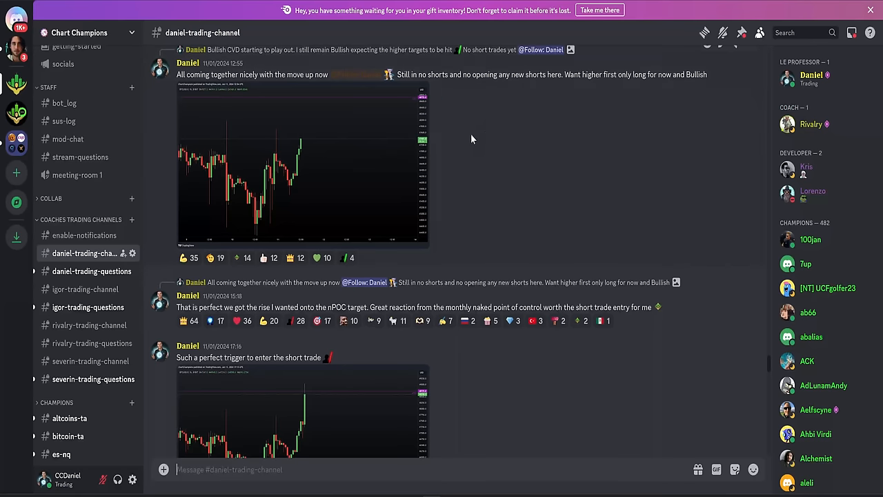
mouse_move(383, 128)
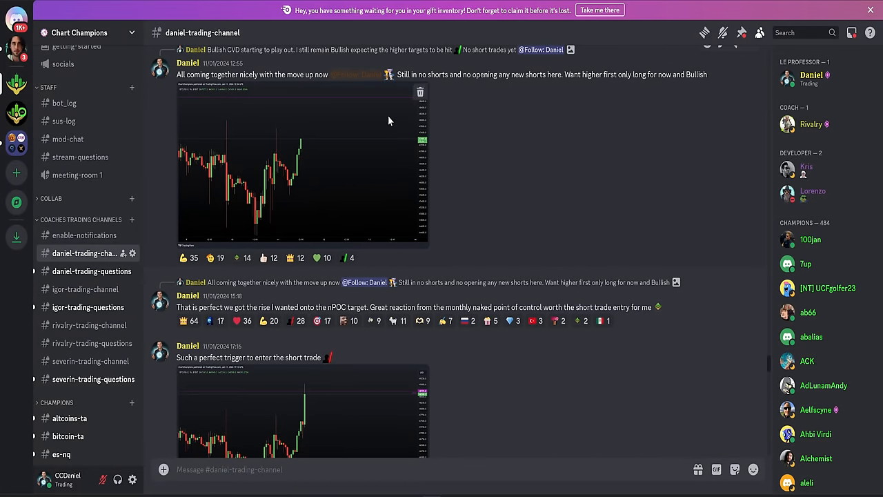
scroll("down", 3)
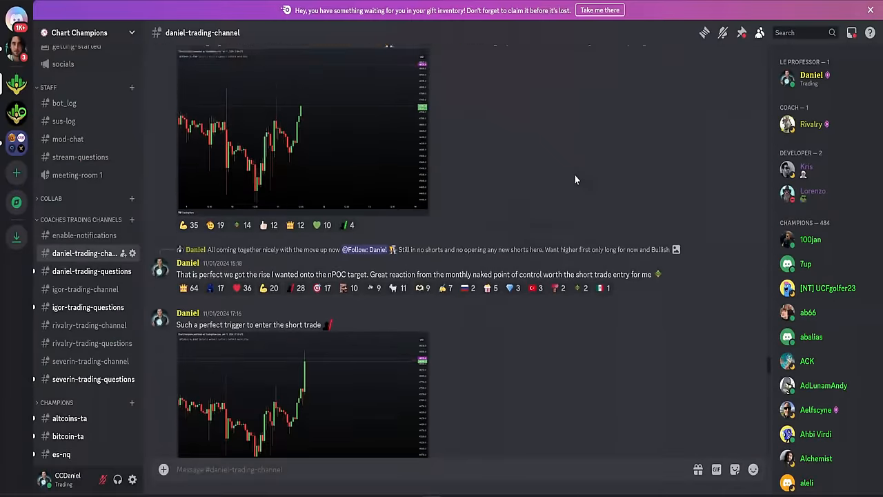
scroll("down", 3)
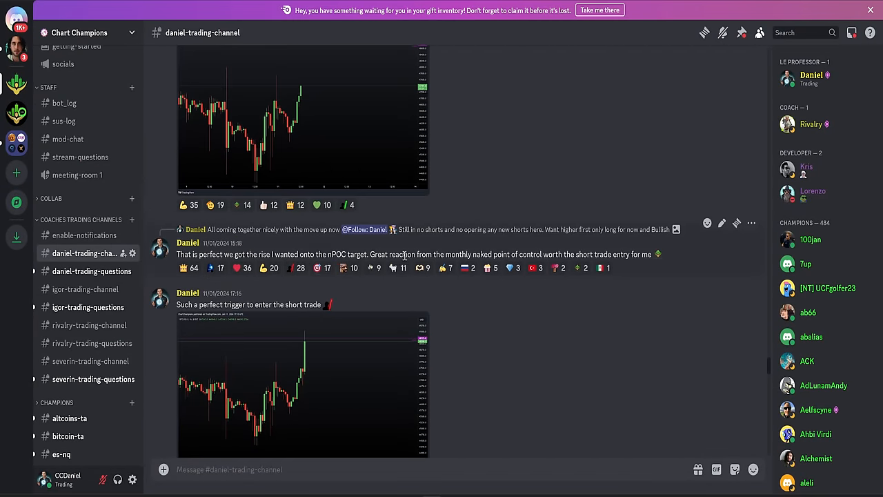
double_click(408, 254)
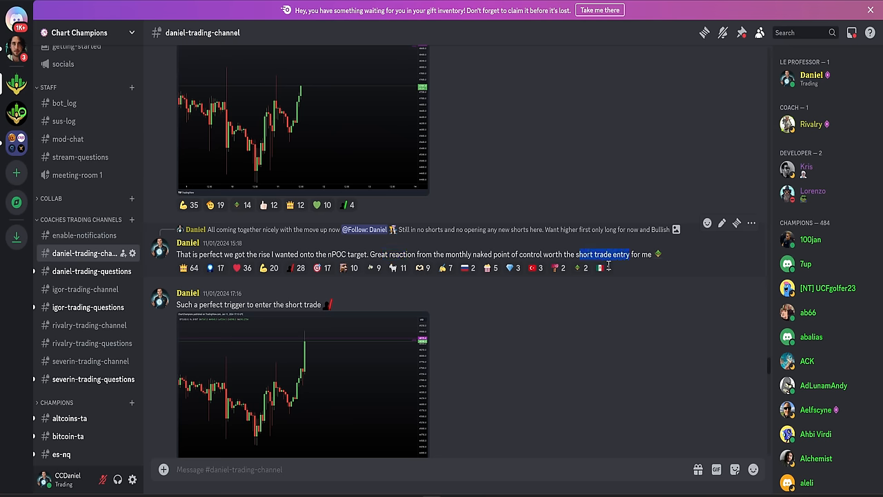
left_click(299, 400)
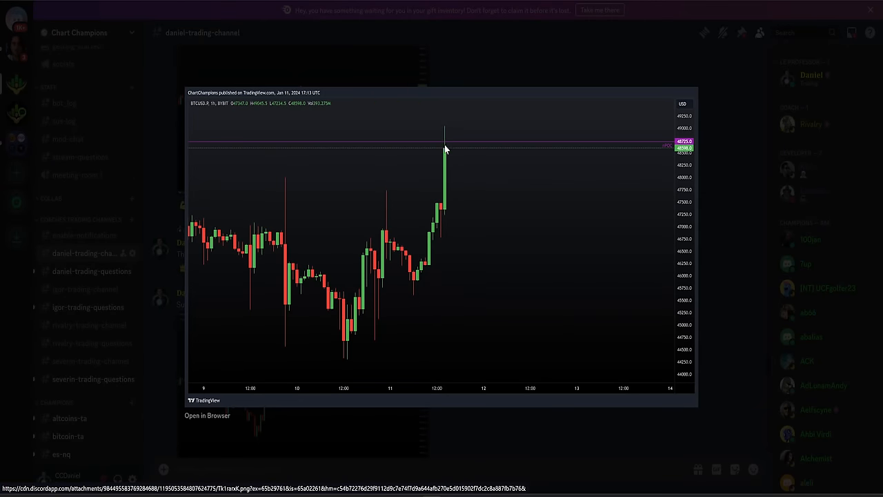
mouse_move(443, 152)
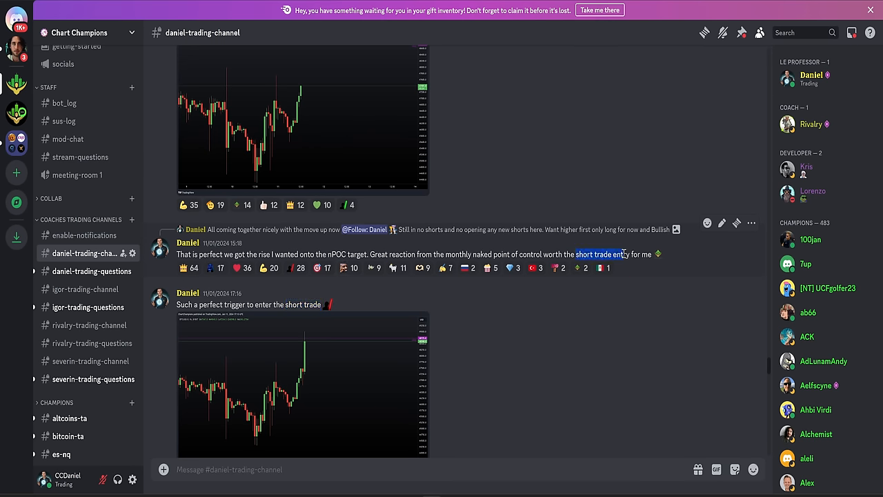
Step: Scroll down to the +58.49% ROI short-trade result card, then click further in
scroll("down", 3)
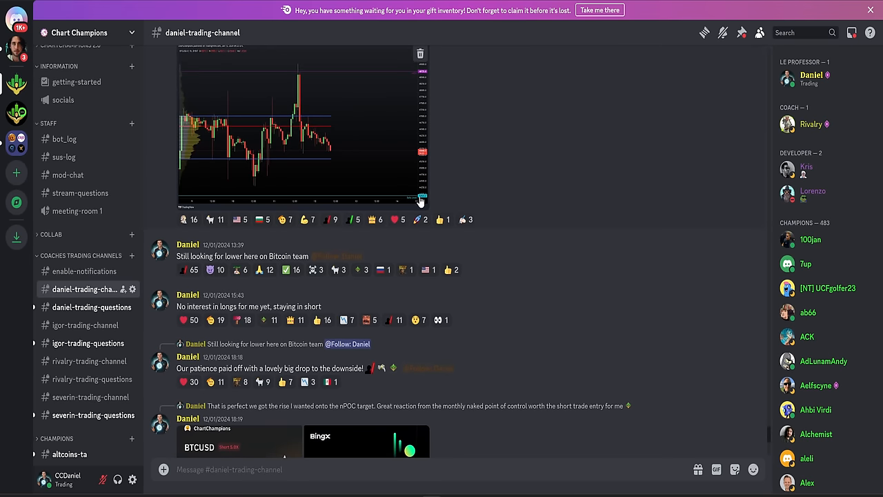
scroll("down", 3)
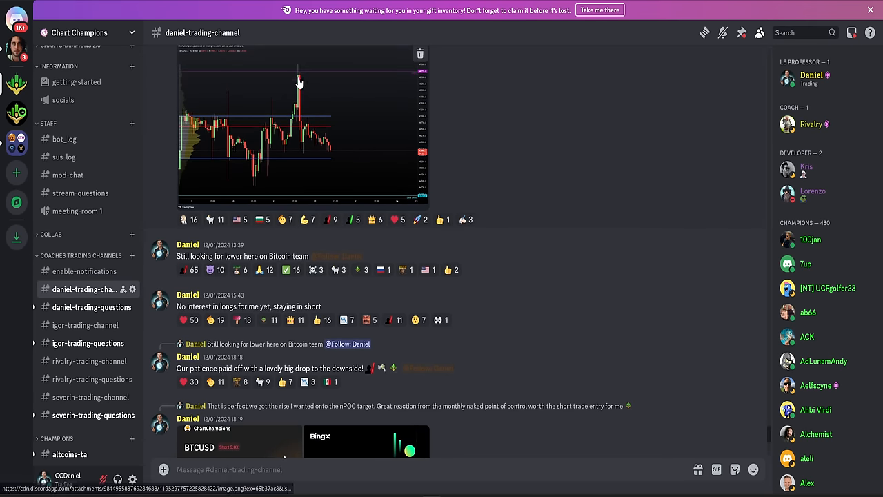
mouse_move(311, 113)
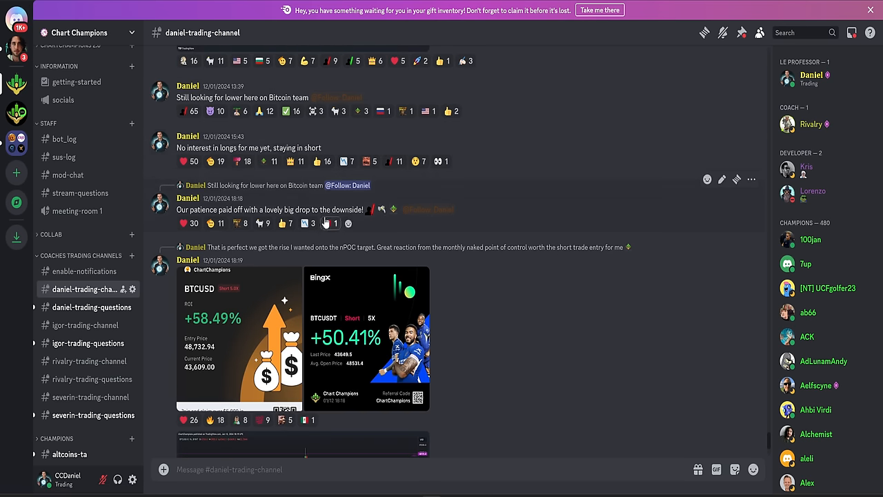
left_click(367, 338)
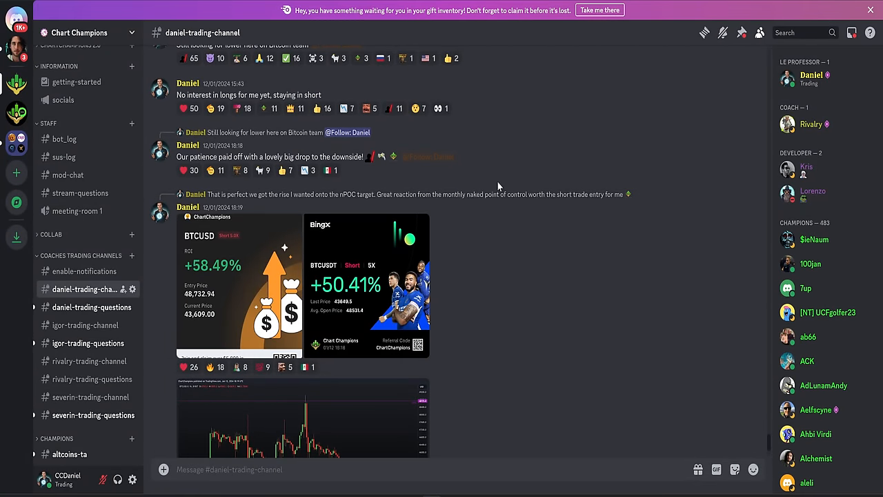
mouse_move(446, 170)
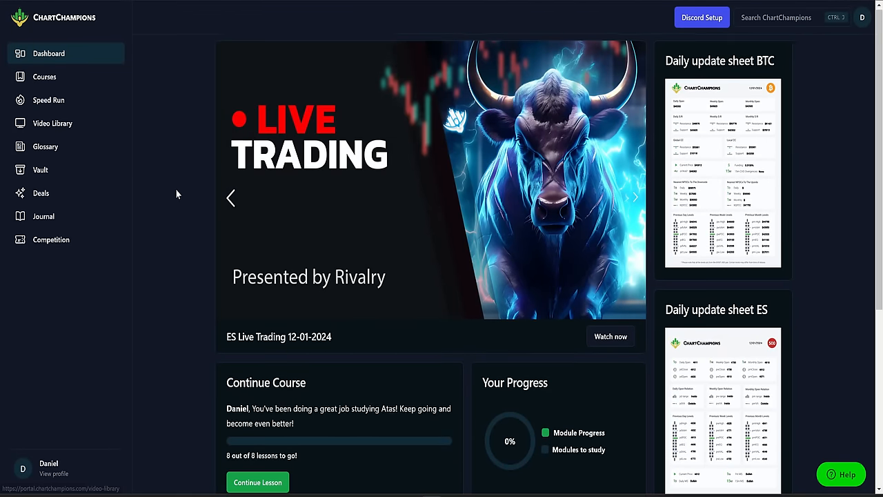
scroll("down", 3)
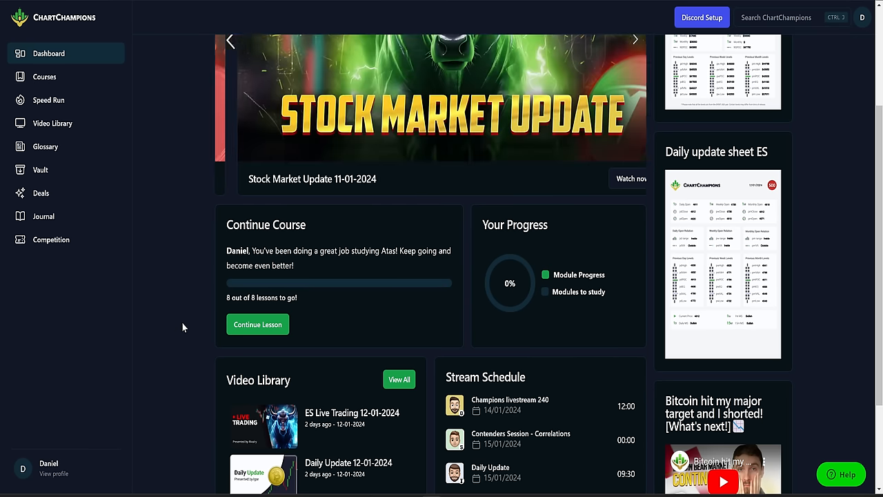
scroll("down", 3)
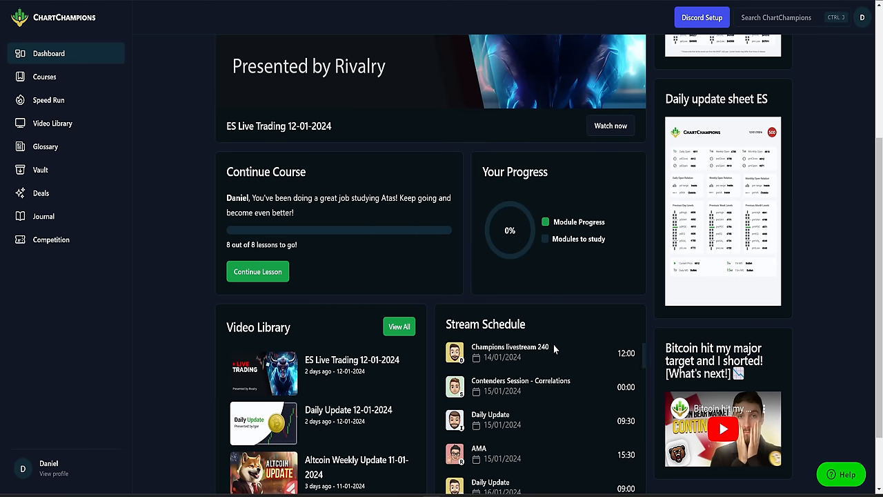
double_click(510, 347)
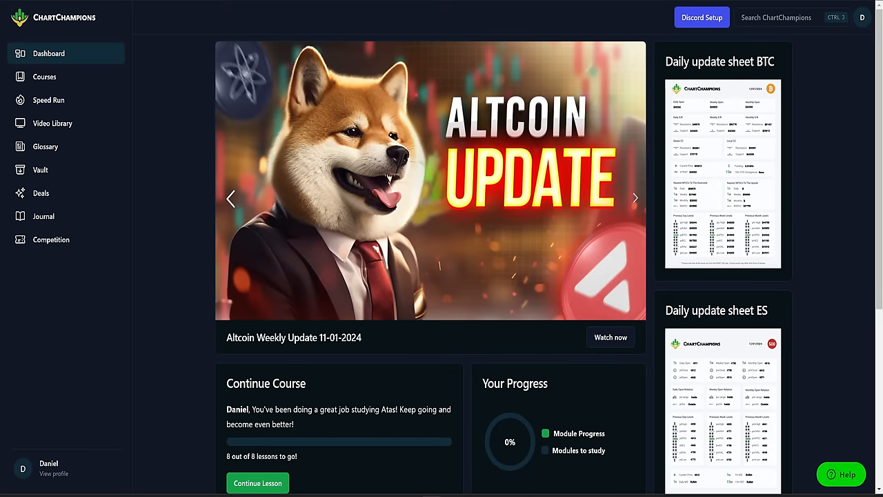
left_click(634, 198)
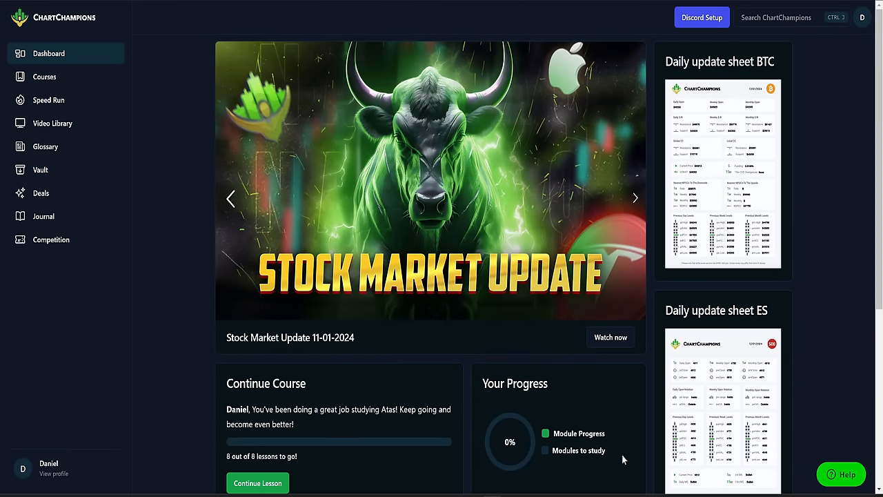
mouse_move(767, 393)
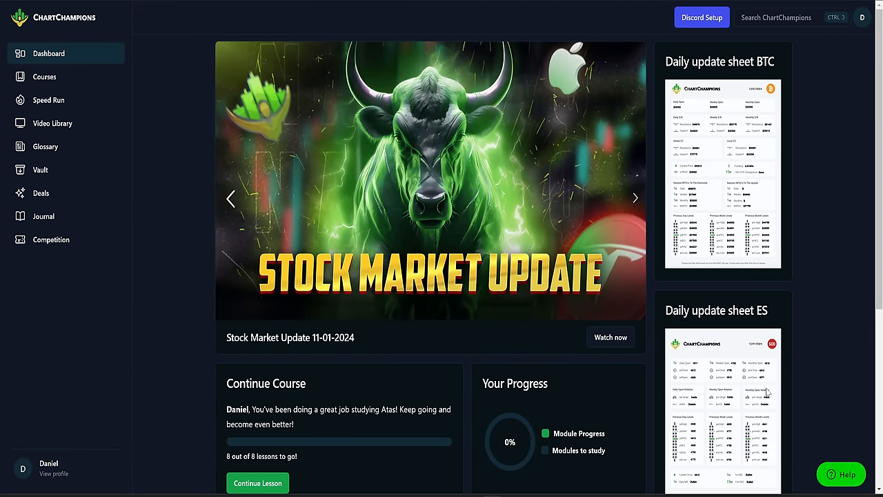